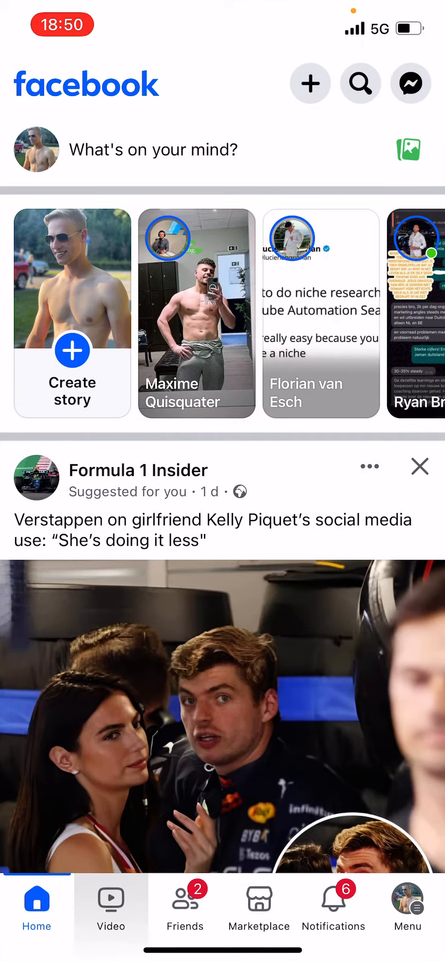
Browse the Video feed to the subway train video and copy its share link
click(111, 908)
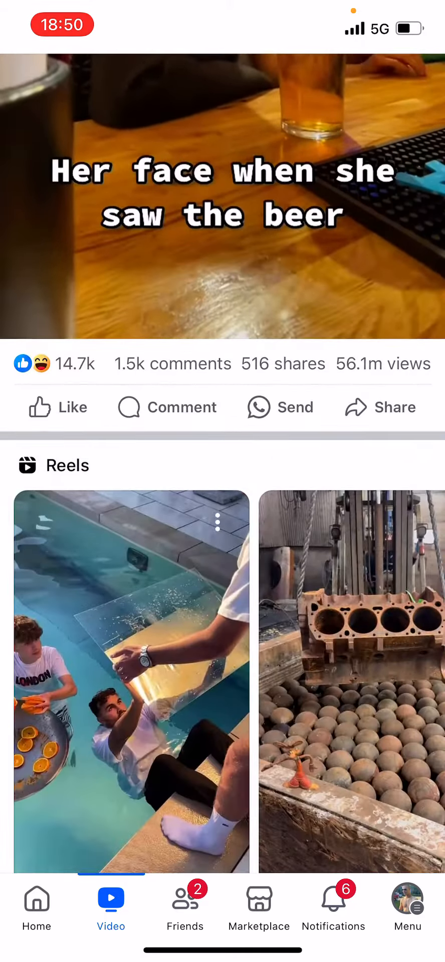
scroll(up, 3)
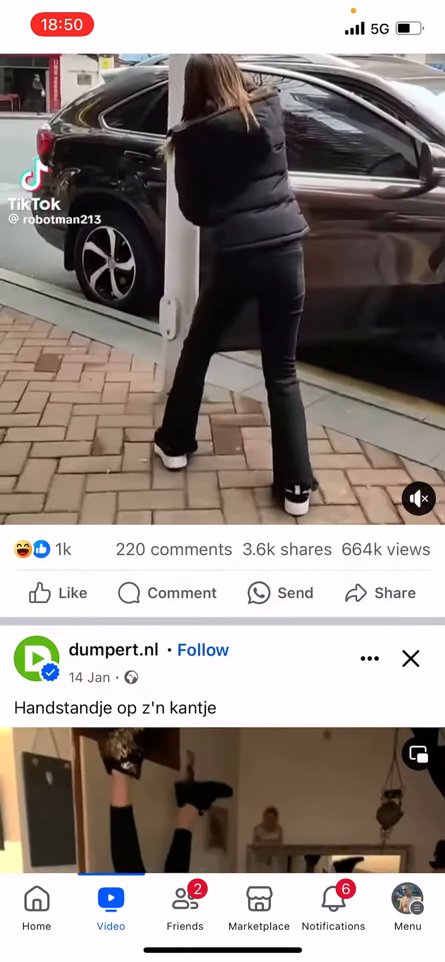
scroll(up, 3)
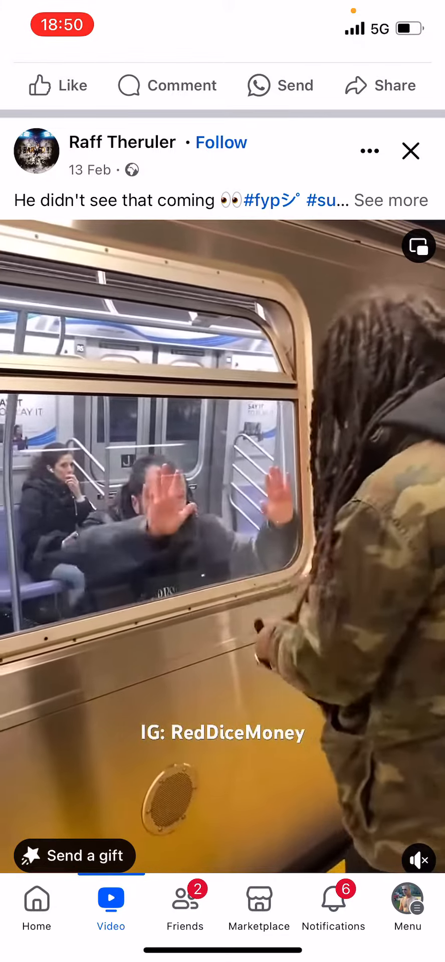
click(370, 151)
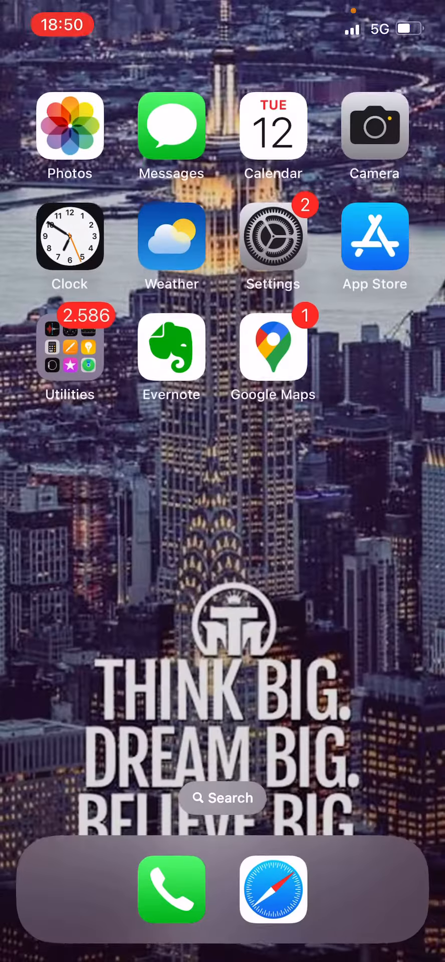
Launch Safari and go to the fdown.net video downloader site
click(273, 891)
text(f)
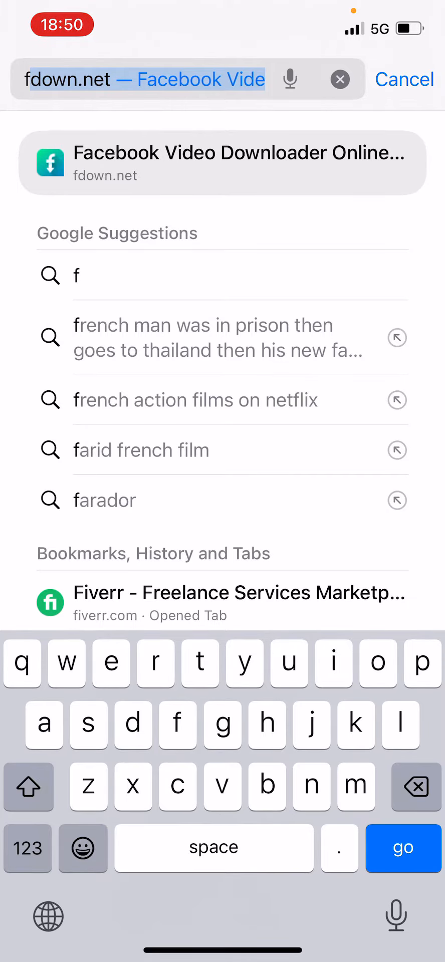
click(222, 162)
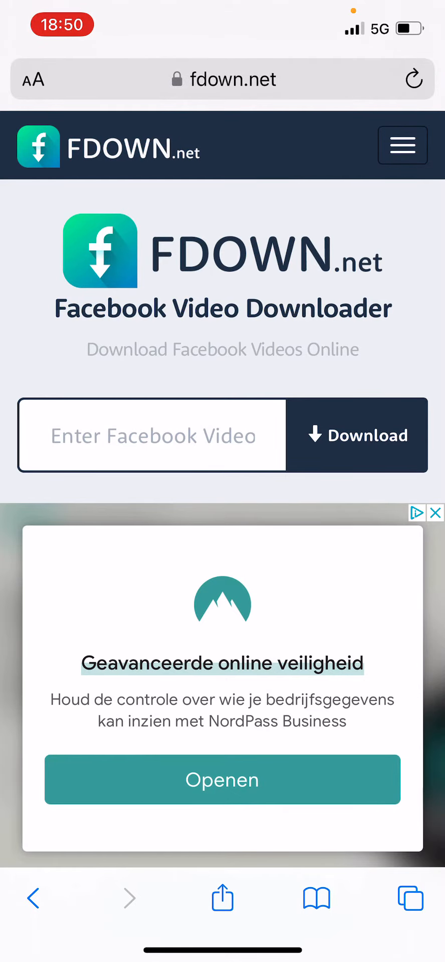
Paste the copied subway video link into the 'Enter Facebook Video' field
click(152, 435)
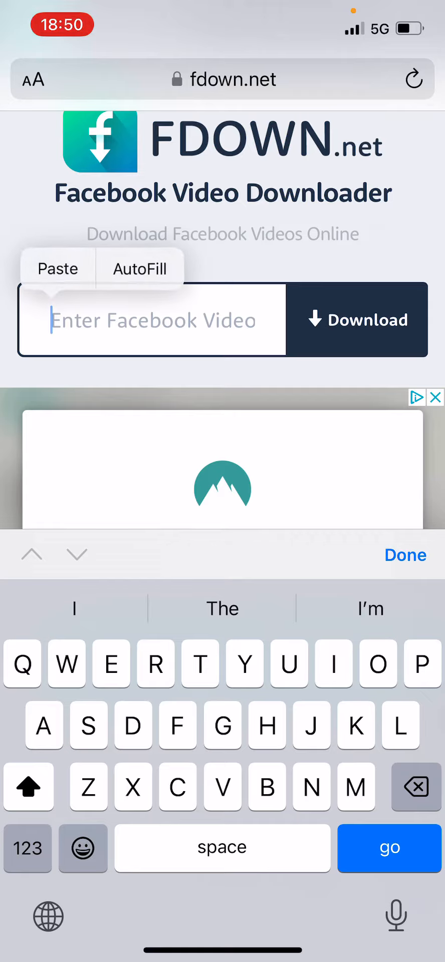
click(56, 268)
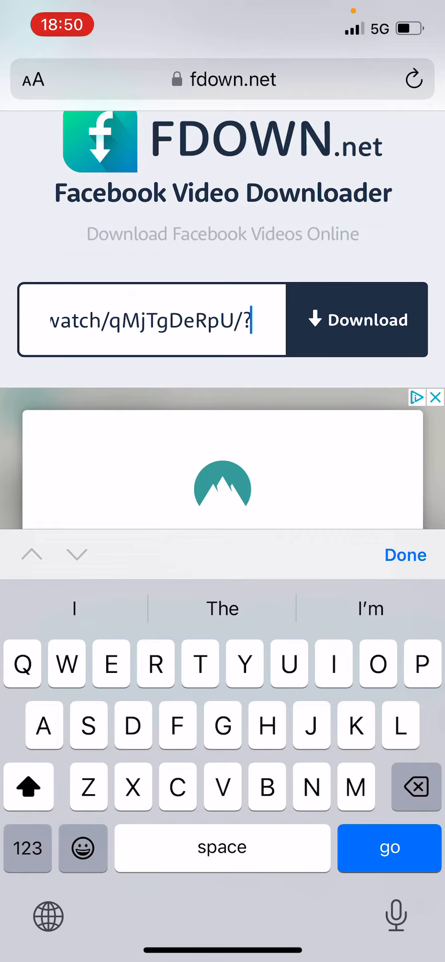